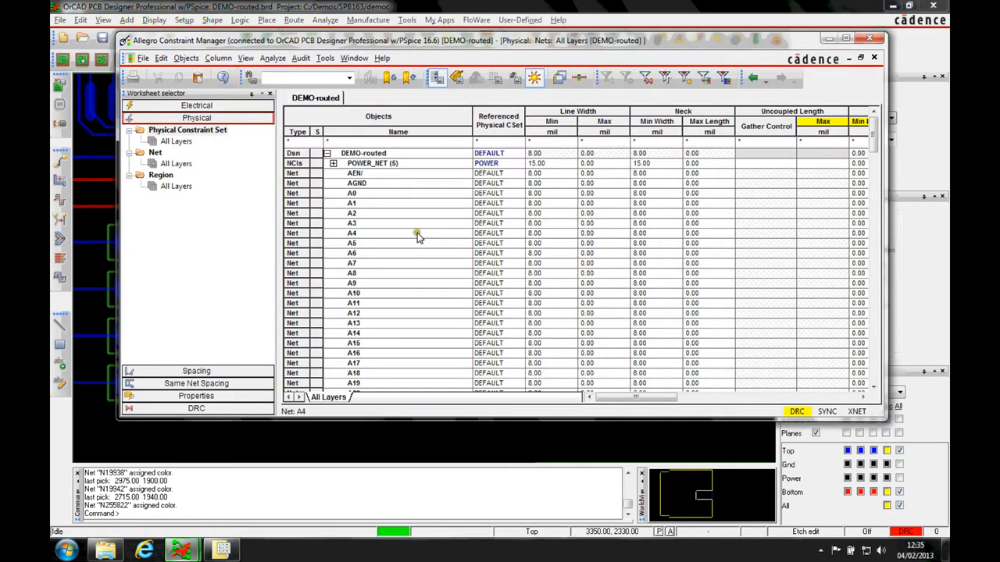
Show the Electrical Net > Routing > Total Etch Length worksheet and select nets N19934, N19938, N19942 and N255022
{"action": "left_click", "coordinate": [197, 106]}
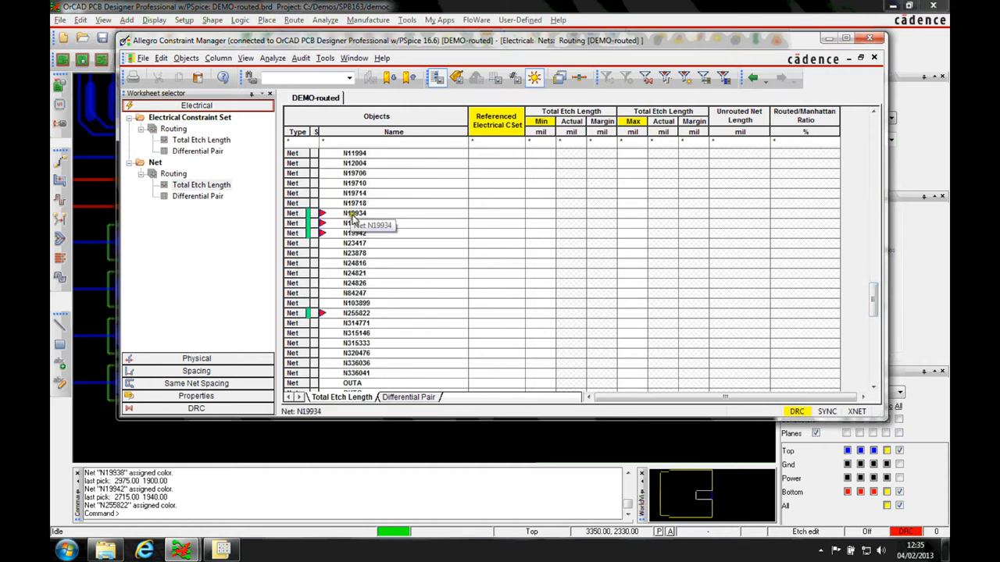
{"action": "left_click", "coordinate": [356, 312]}
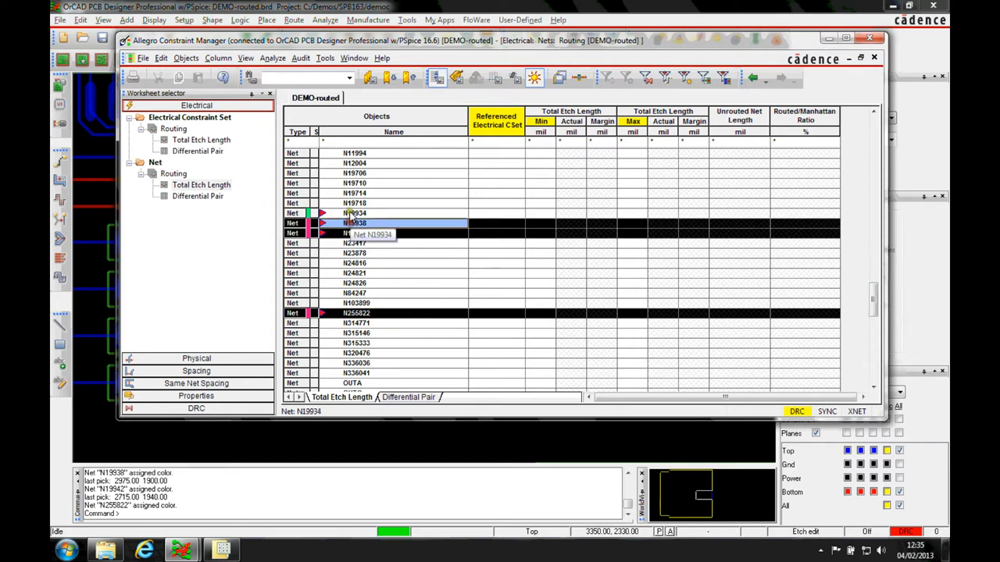
{"action": "left_click", "coordinate": [353, 213]}
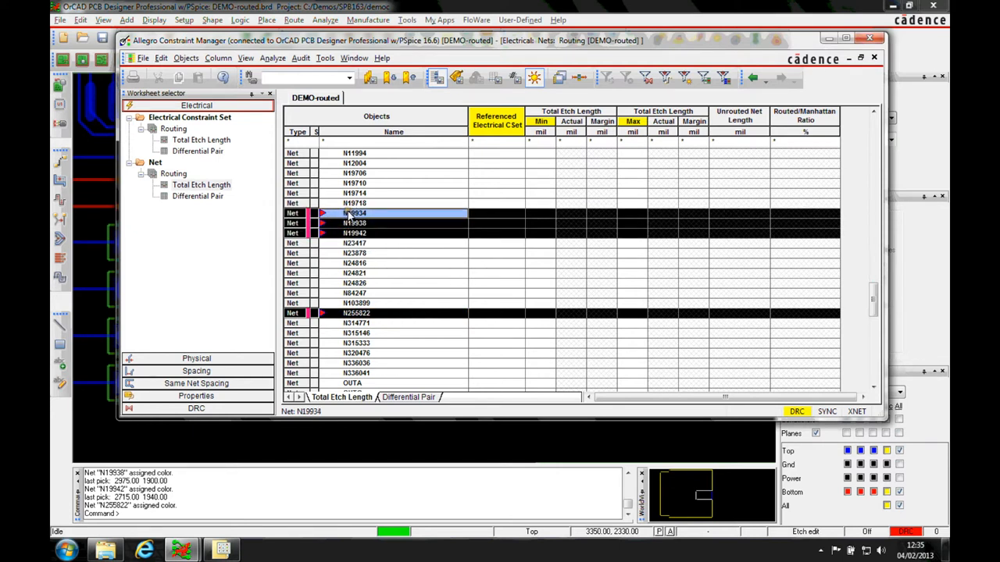
Create net class MATCH from the four selected nets, then bring the PCB Designer board to the front
{"action": "right_click", "coordinate": [356, 212]}
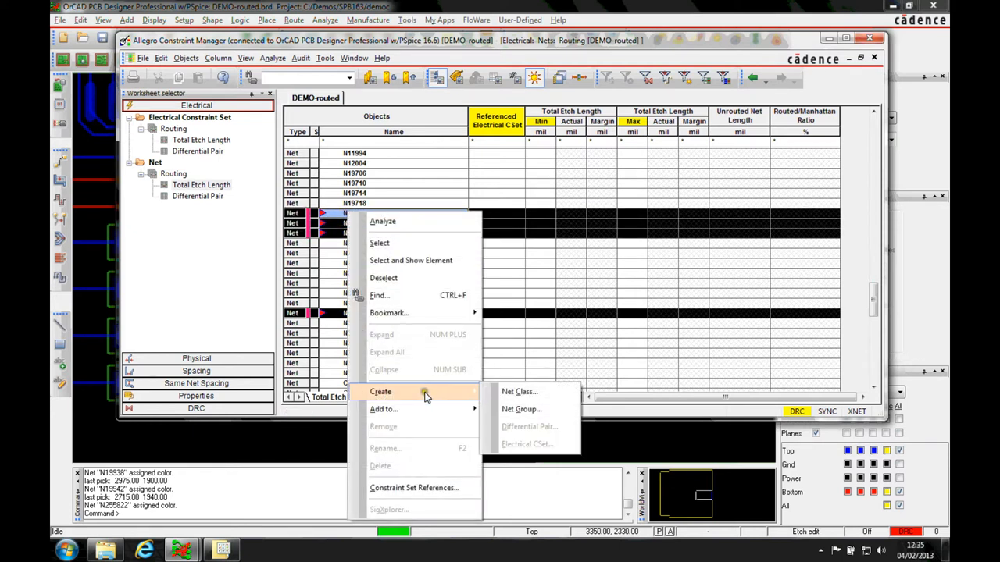
{"action": "left_click", "coordinate": [519, 391]}
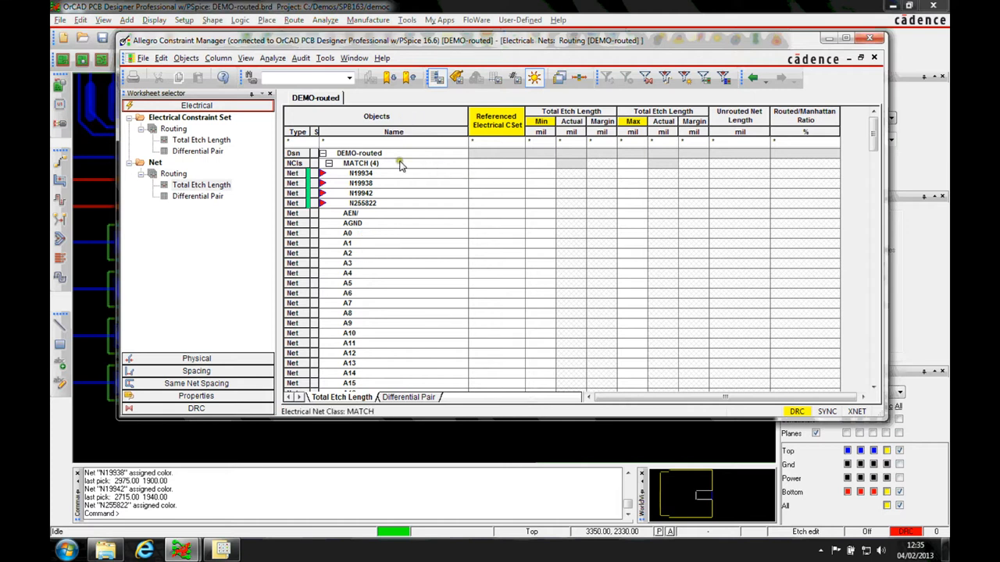
{"action": "left_click", "coordinate": [360, 163]}
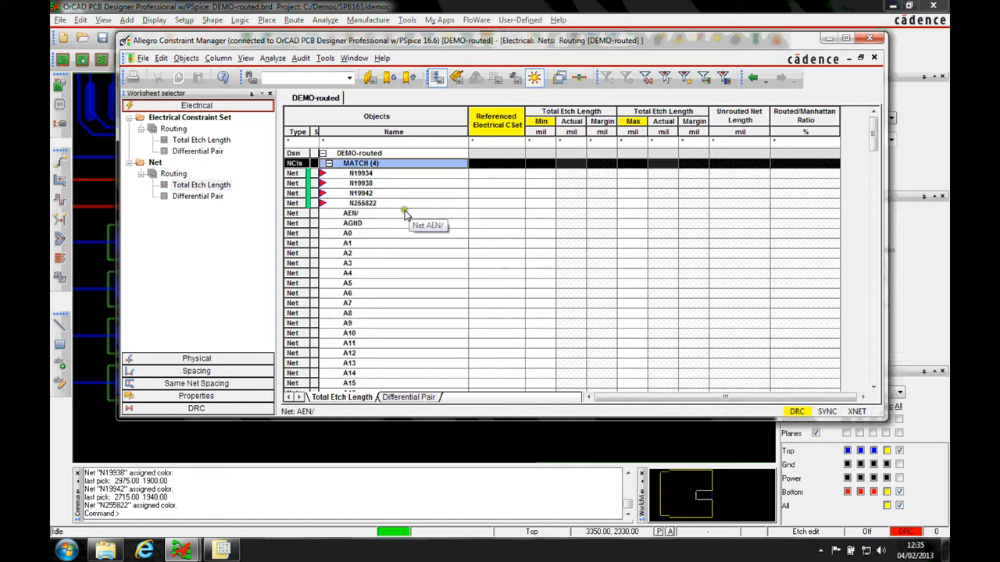
{"action": "left_click", "coordinate": [272, 57]}
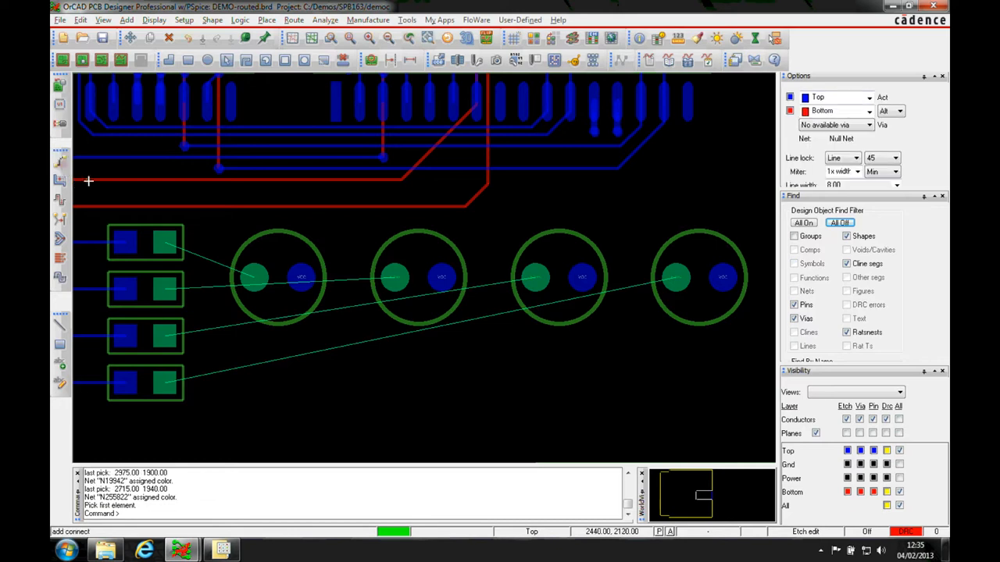
Return to Constraint Manager showing the MATCH (4) net class
{"action": "left_click", "coordinate": [675, 278]}
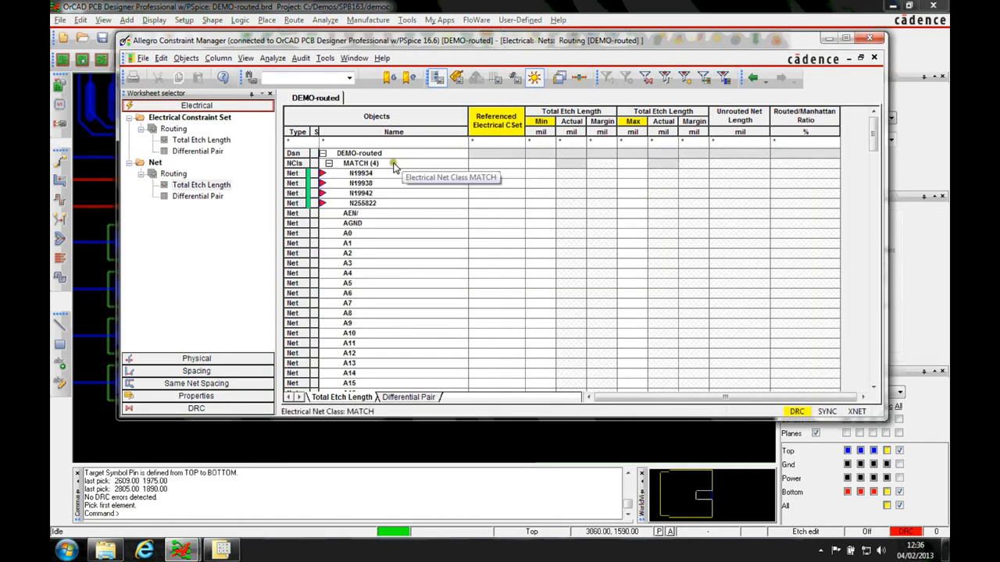
{"action": "mouse_move", "coordinate": [378, 162]}
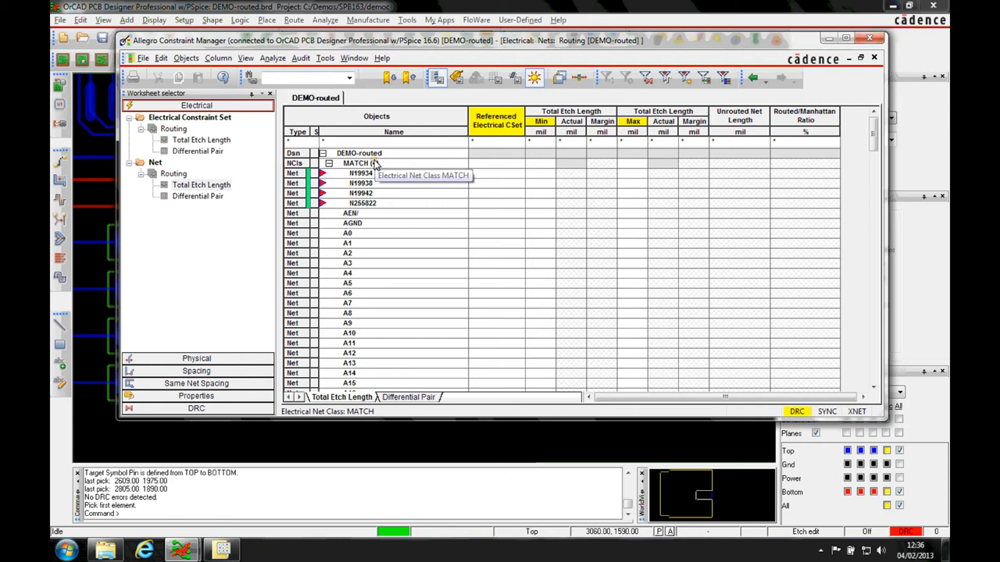
Bring up Analyze > Analysis Modes with the Electrical Modes page shown
{"action": "left_click", "coordinate": [271, 58]}
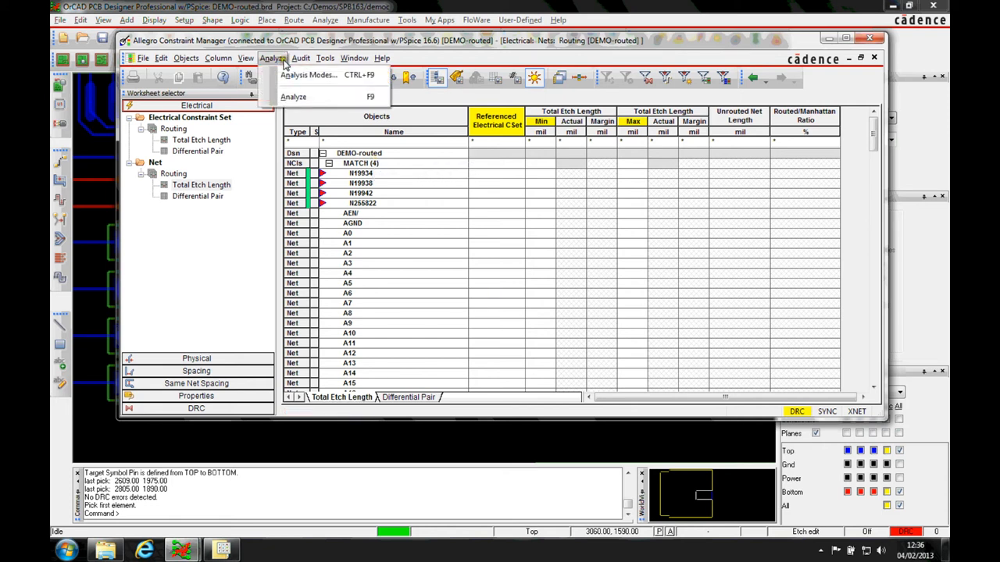
{"action": "left_click", "coordinate": [306, 75]}
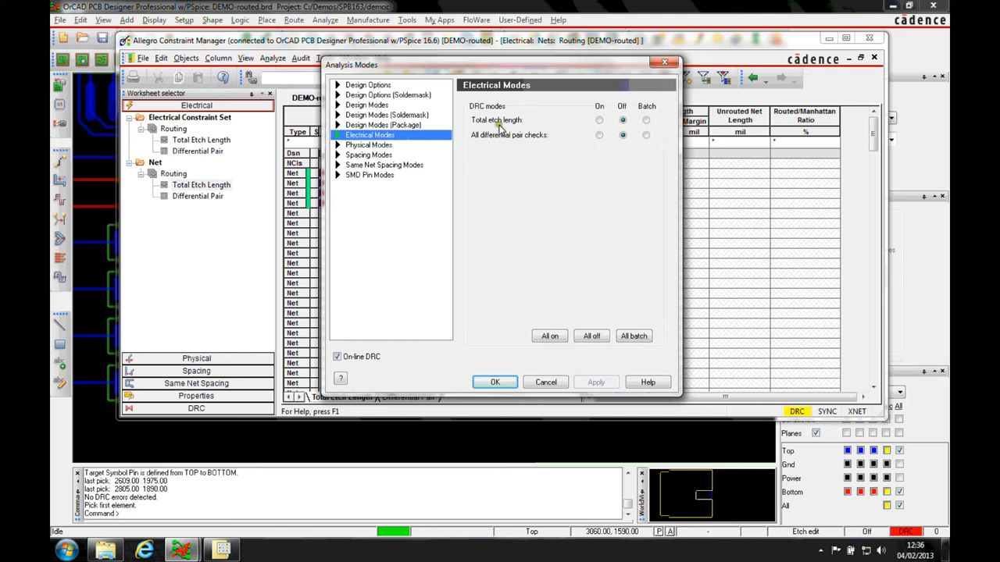
Turn Total etch length DRC On for the design
{"action": "left_click", "coordinate": [600, 119]}
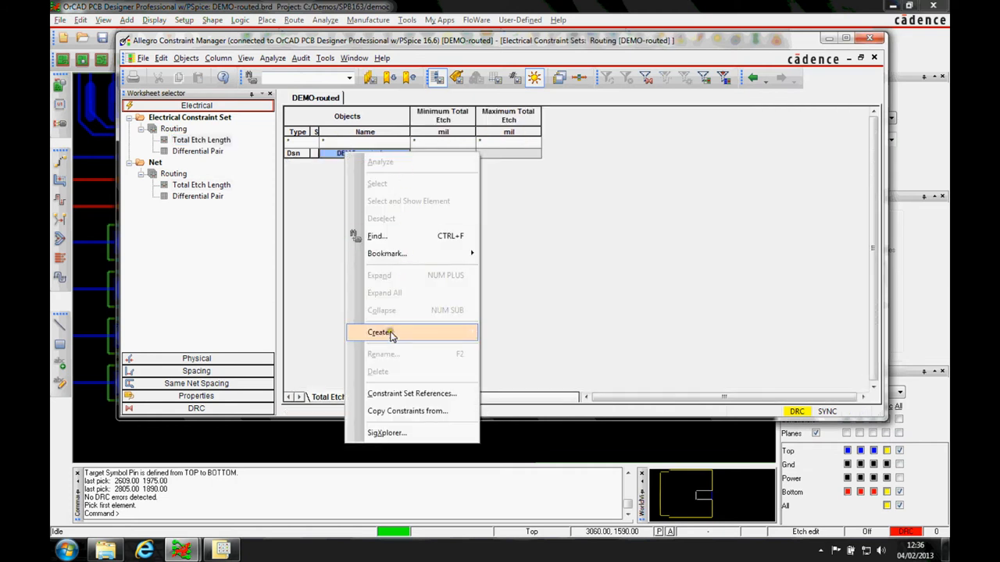
Create electrical constraint set MATCH with 1150 mil minimum and 1200 mil maximum total etch
{"action": "left_click", "coordinate": [380, 331]}
{"action": "type", "text": "m"}
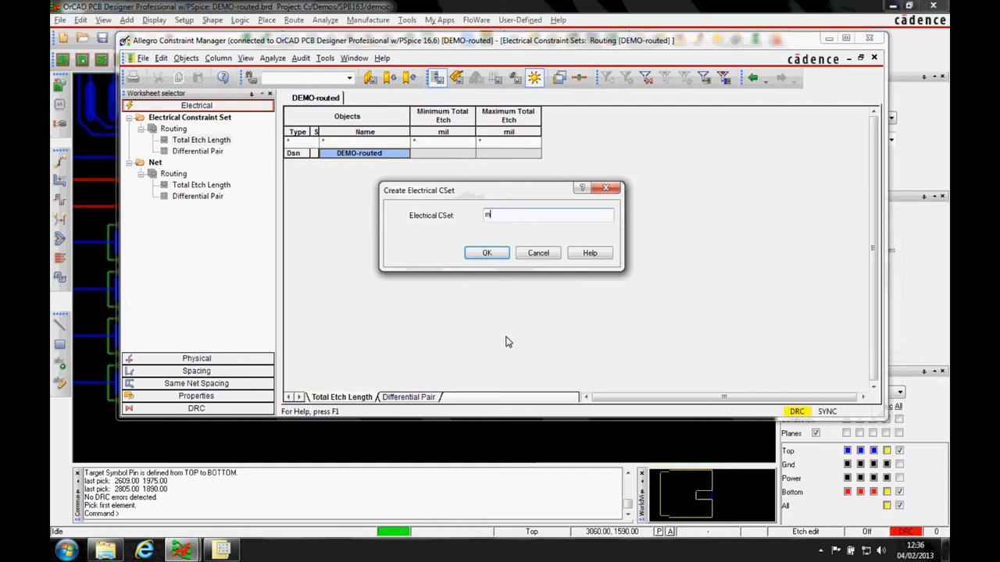
{"action": "left_click", "coordinate": [487, 253]}
{"action": "type", "text": "1200"}
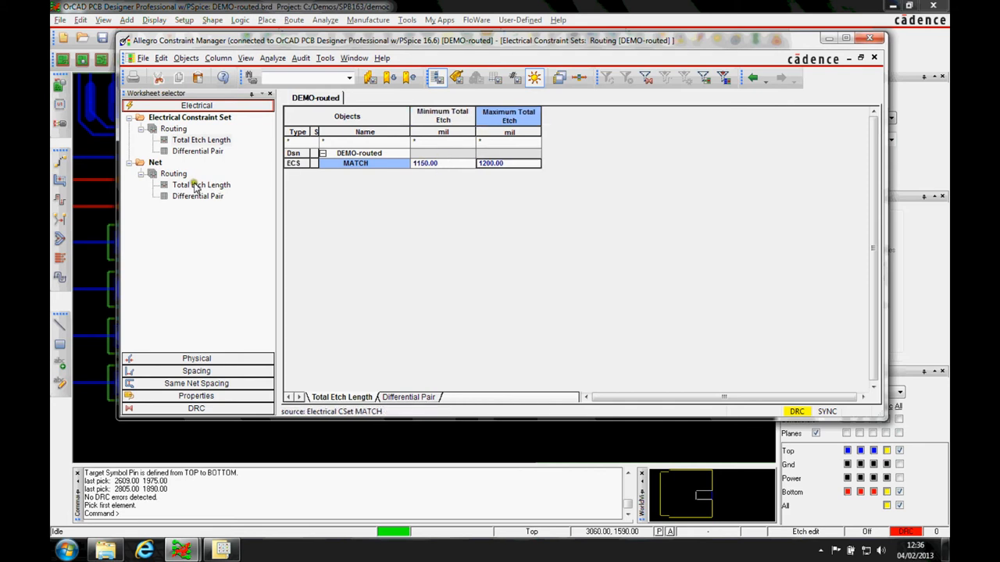
Show the net Total Etch Length worksheet, finish routing the fourth net to its pad, and start Delay Tune
{"action": "left_click", "coordinate": [173, 173]}
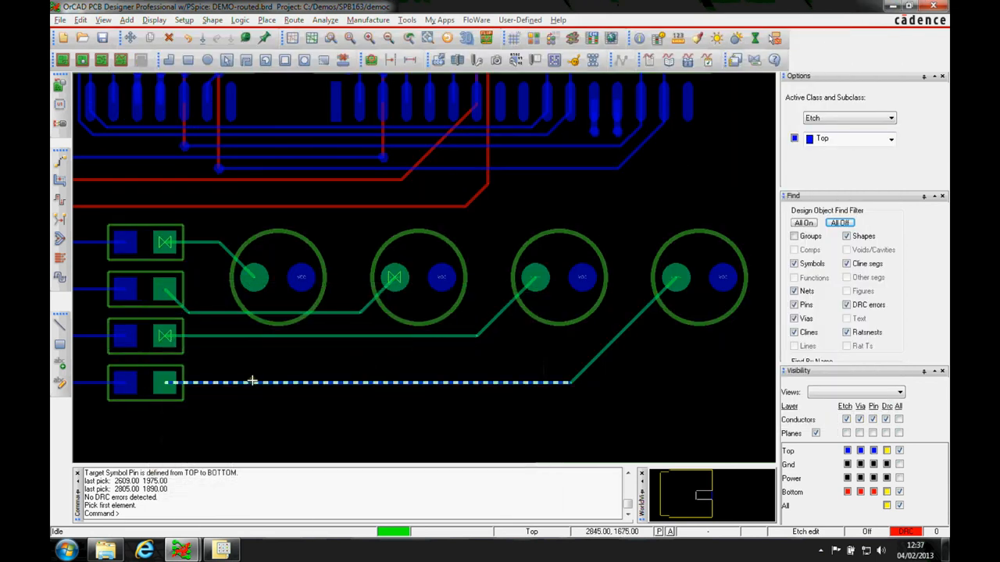
{"action": "left_click", "coordinate": [60, 200]}
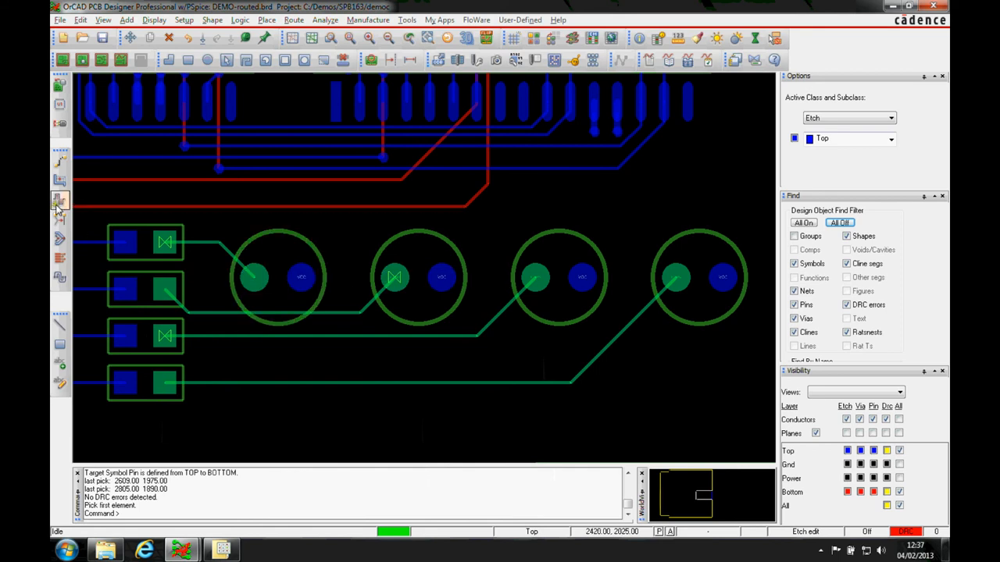
{"action": "left_click", "coordinate": [59, 202]}
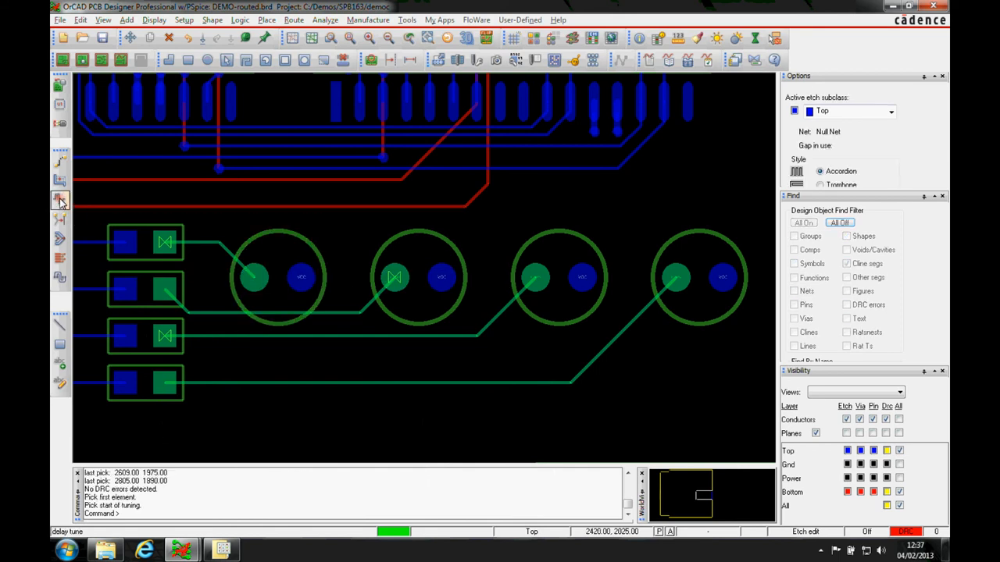